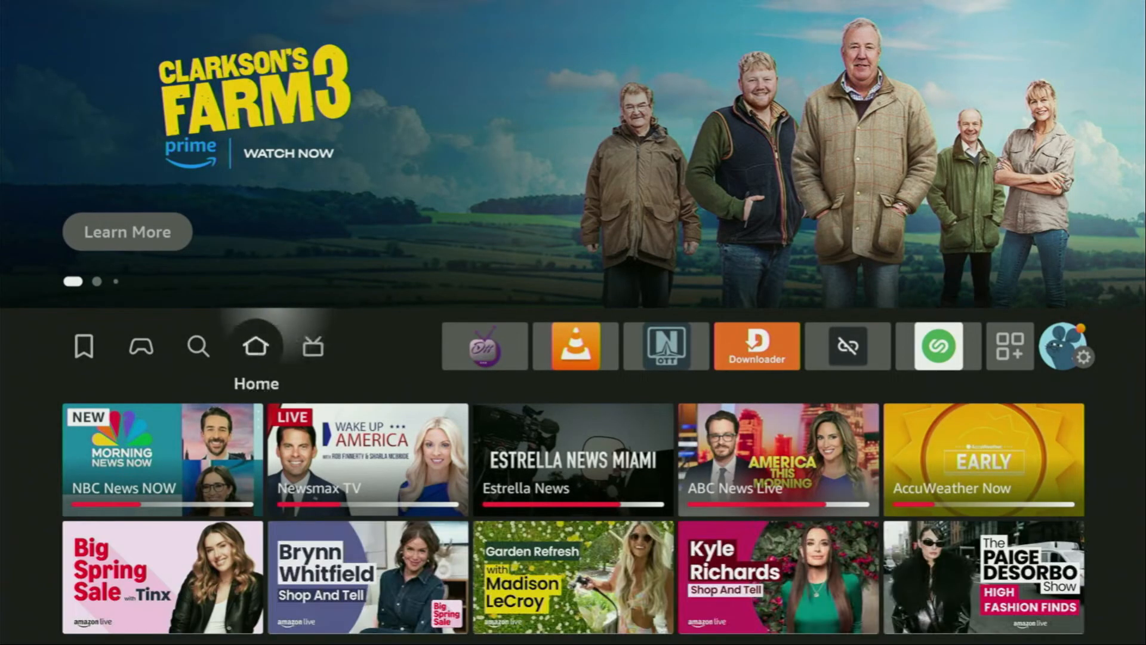
Step: Search the Fire TV for the Downloader app
left_click(198, 347)
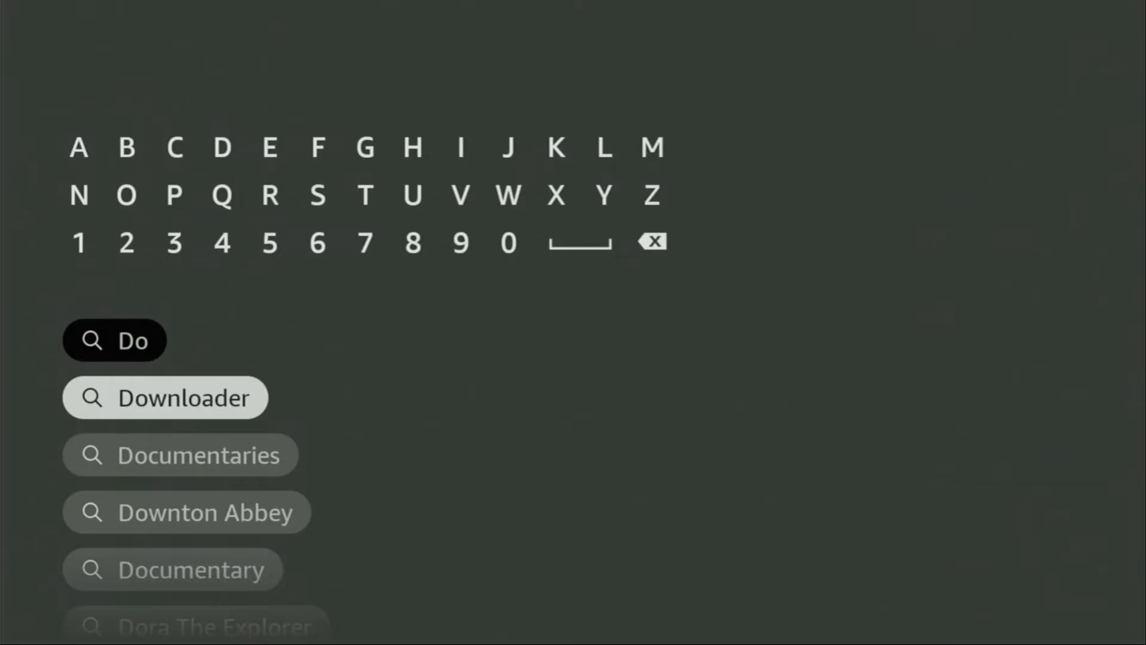
left_click(165, 397)
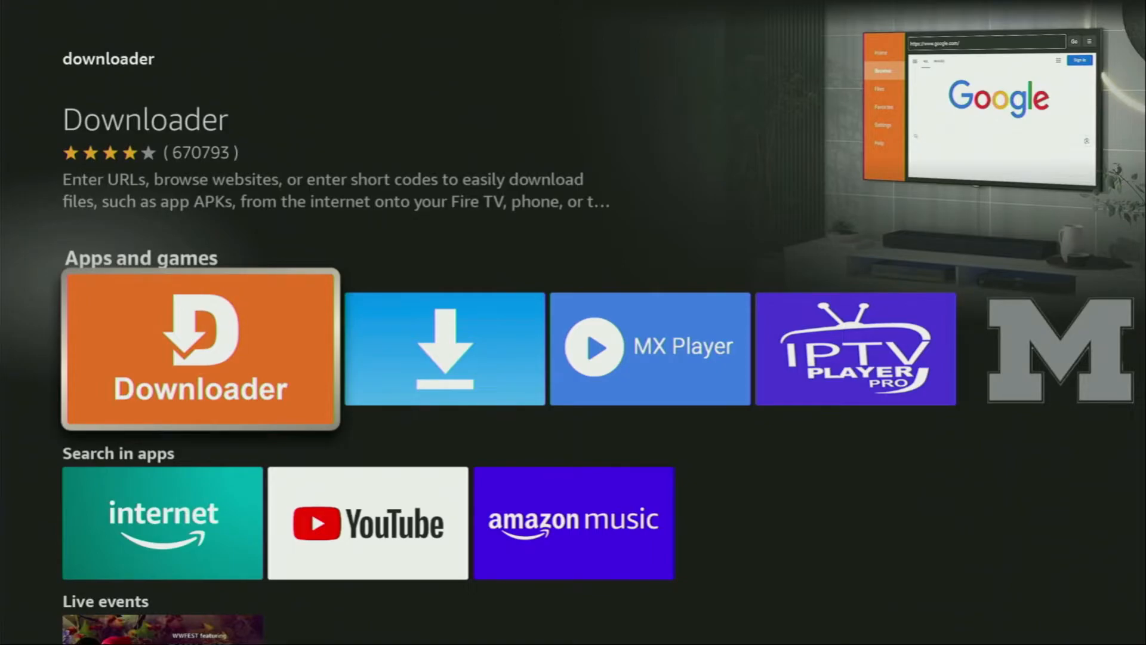
scroll("right", 3)
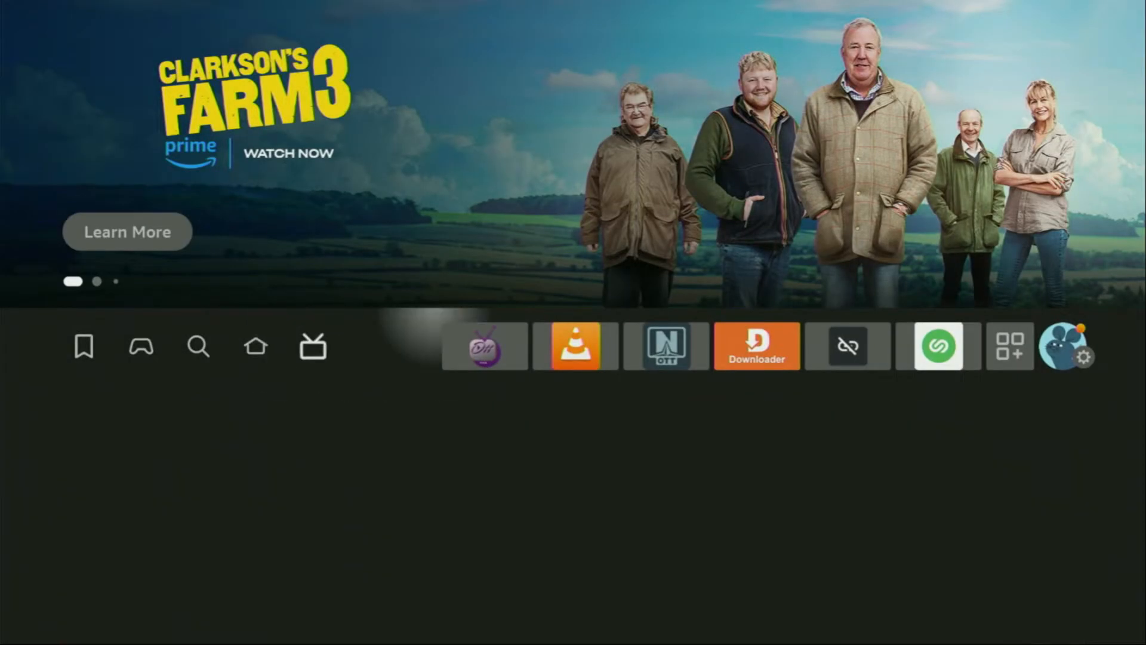
Step: Unlock Developer Options via Settings > My Fire TV > About by pressing the device name seven times
left_click(1072, 349)
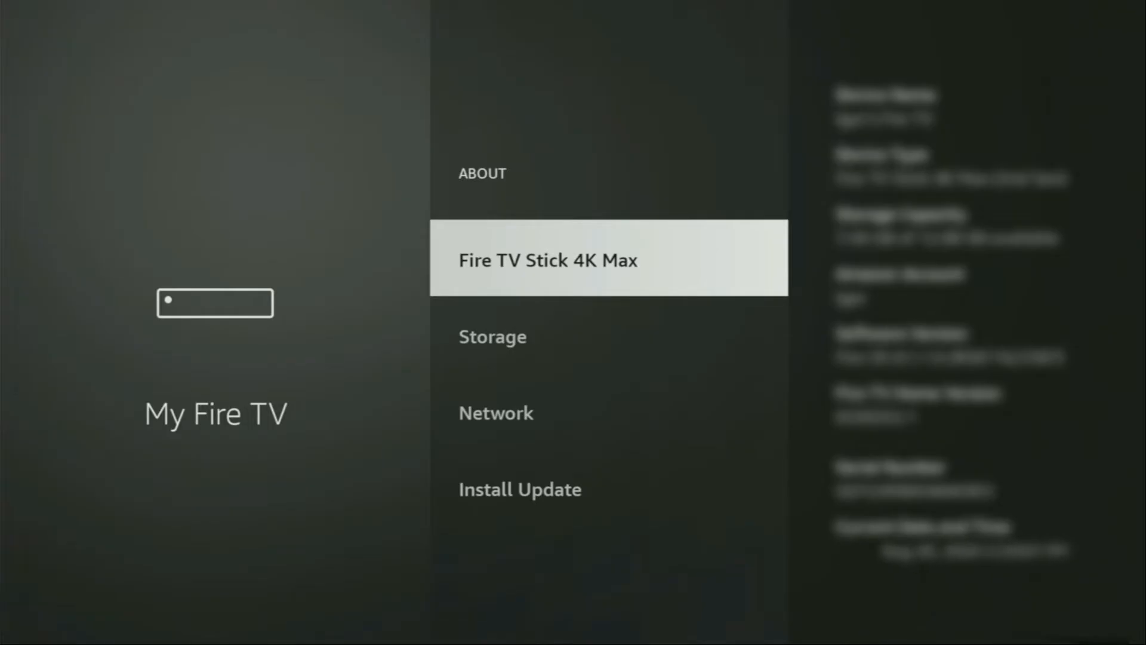
left_click(548, 261)
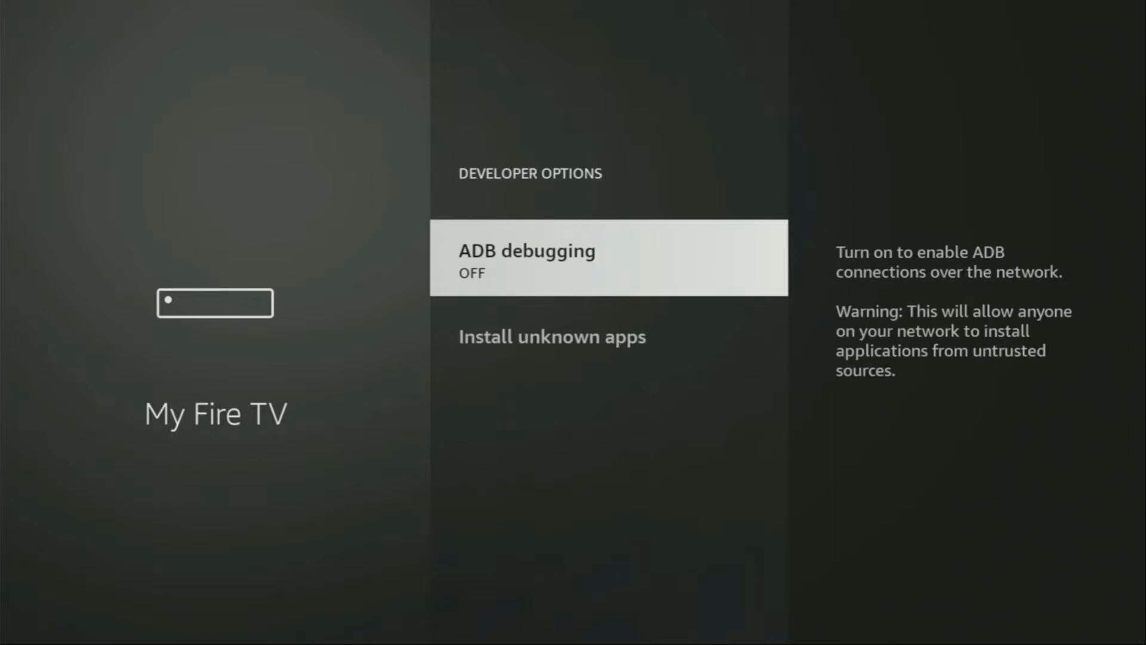
Step: View the Install unknown apps permission list in Developer Options
left_click(606, 258)
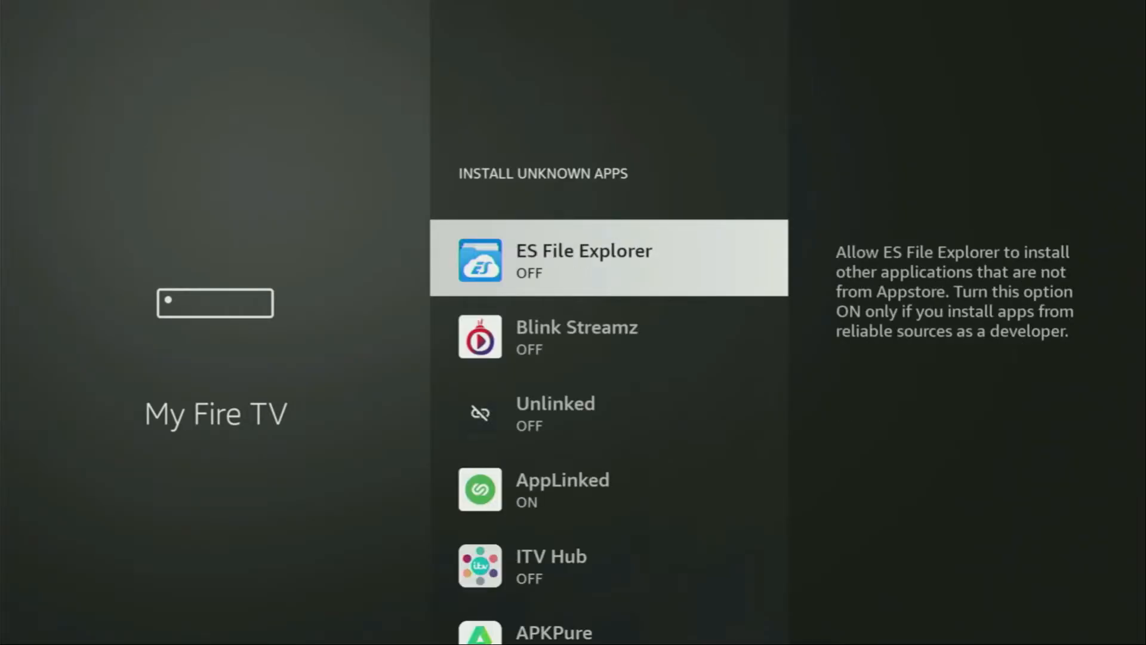
scroll("down", 3)
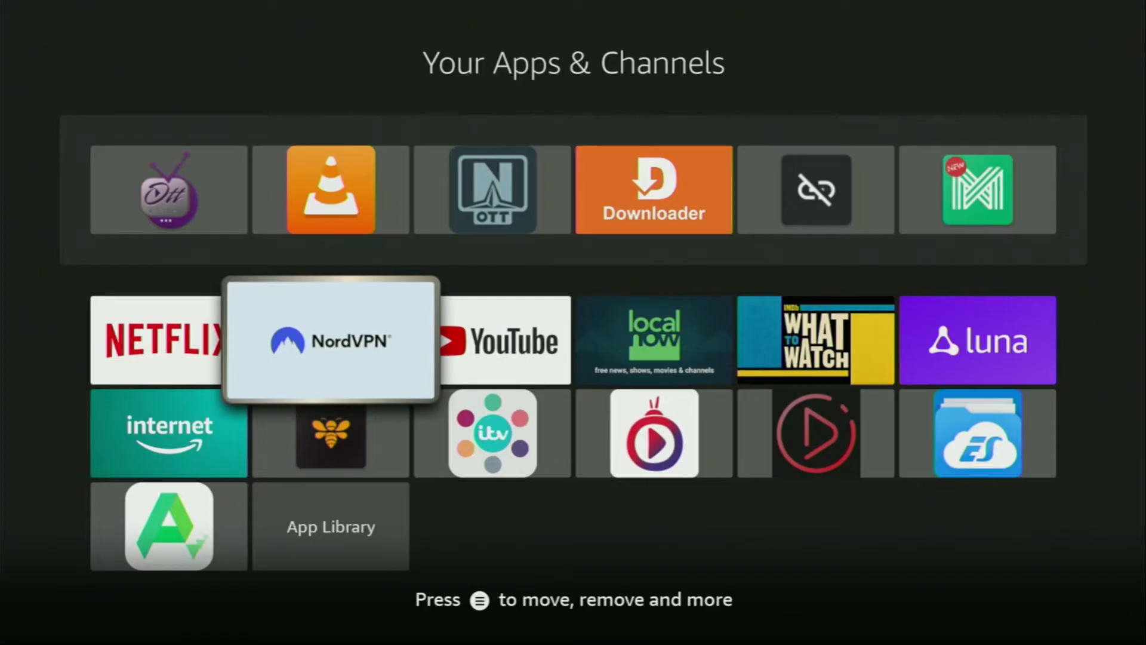
left_click(331, 340)
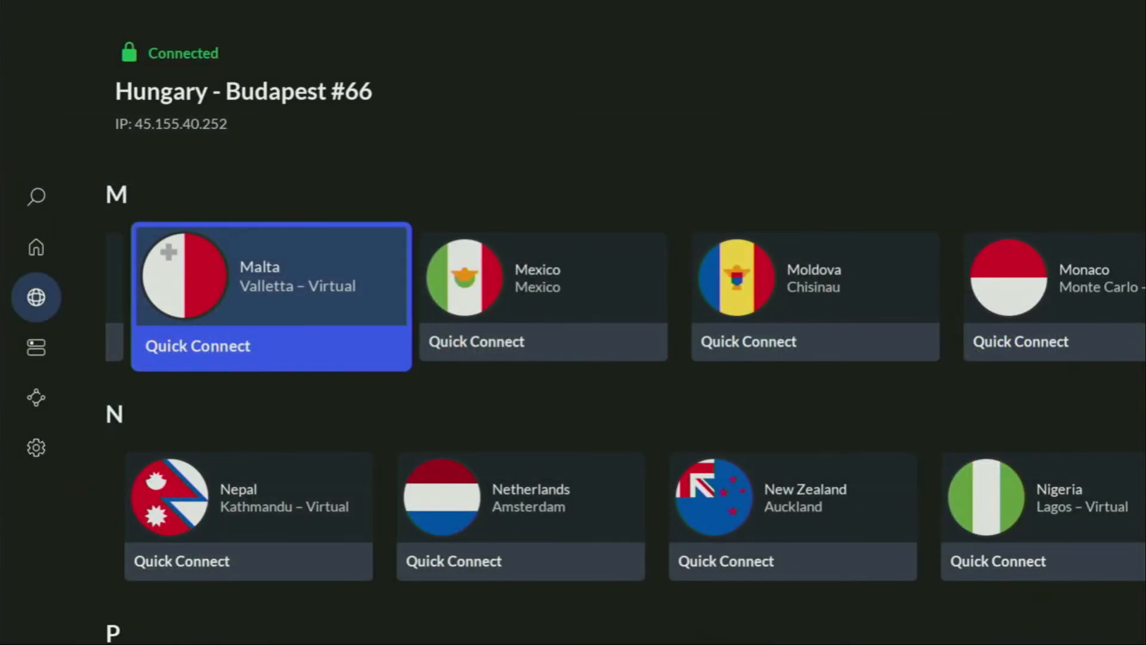
scroll("down", 3)
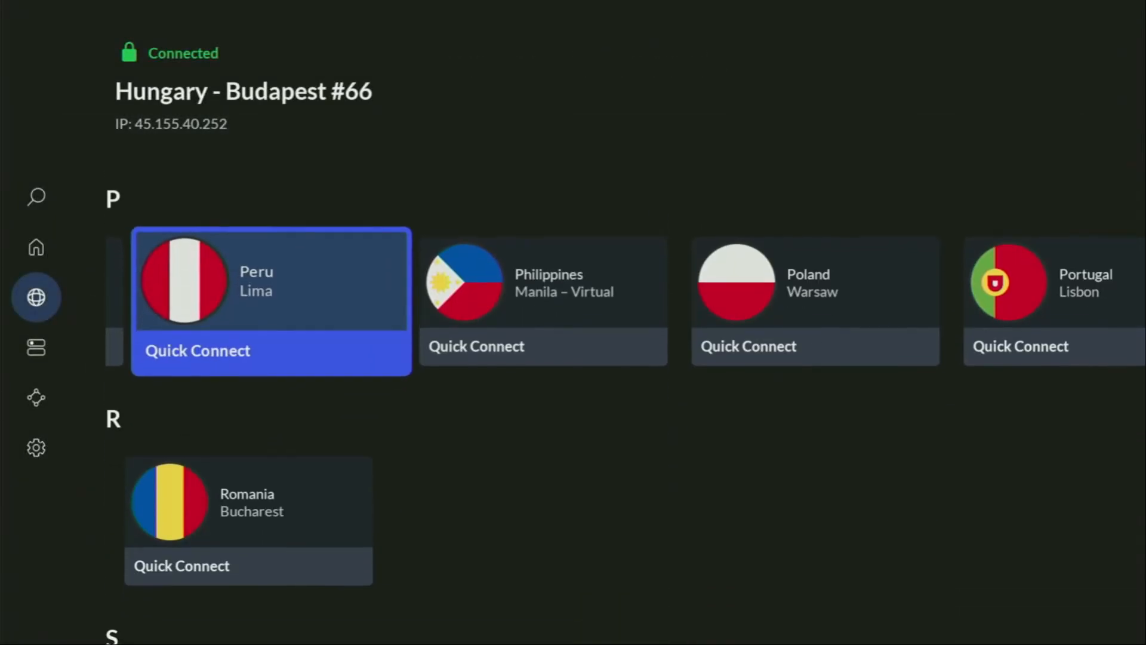
scroll("down", 3)
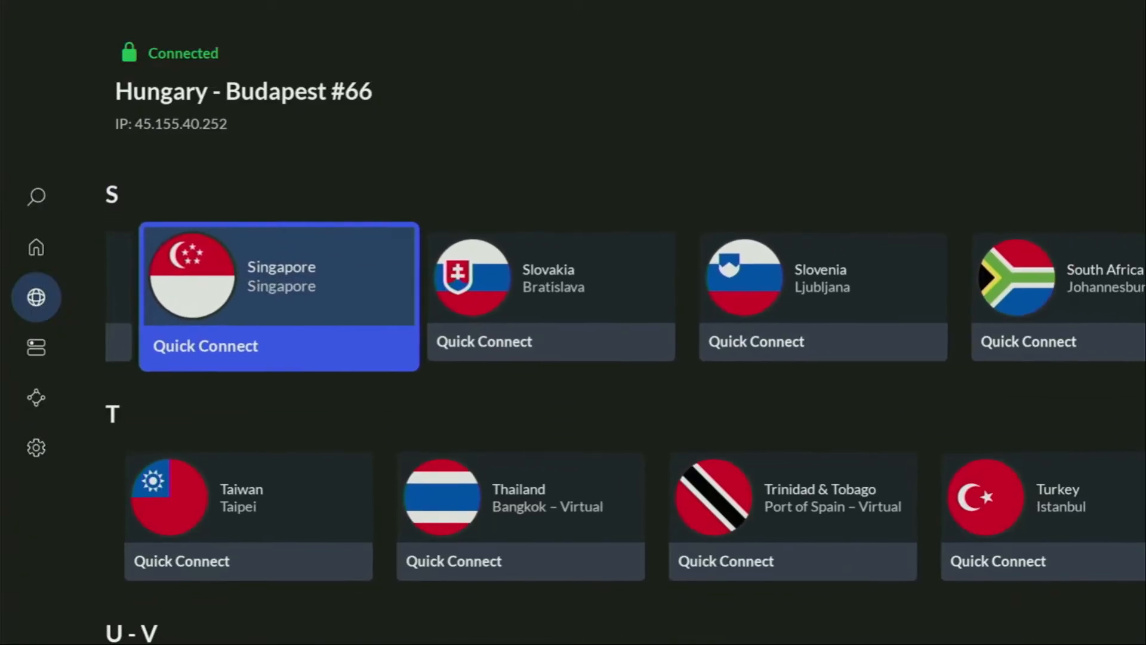
scroll("down", 3)
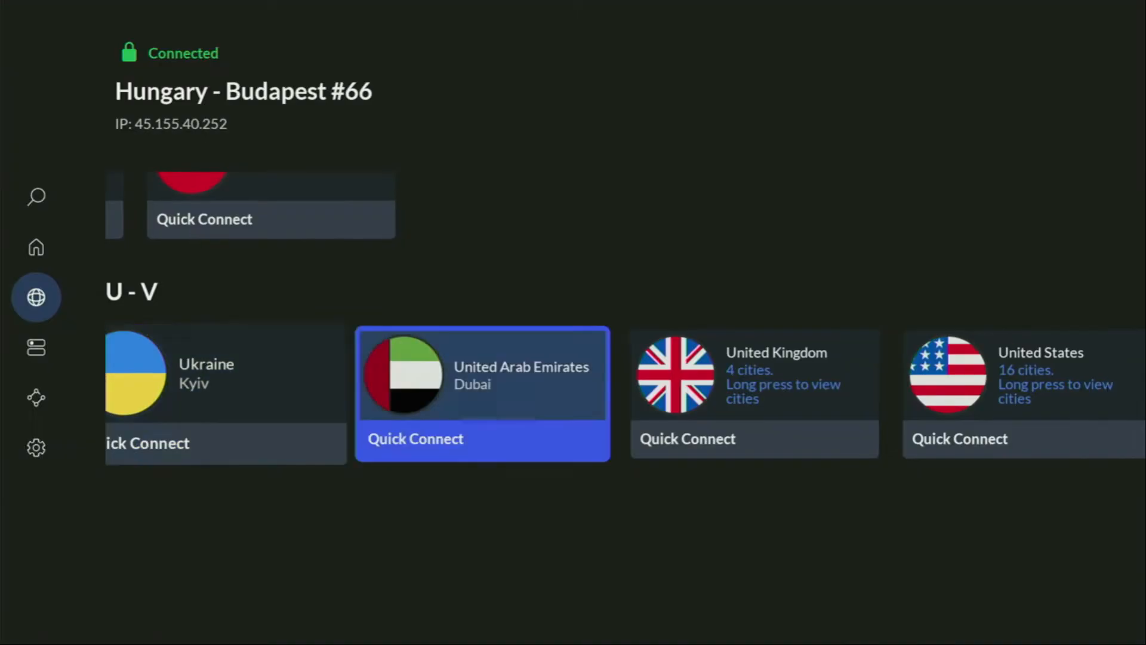
scroll("up", 3)
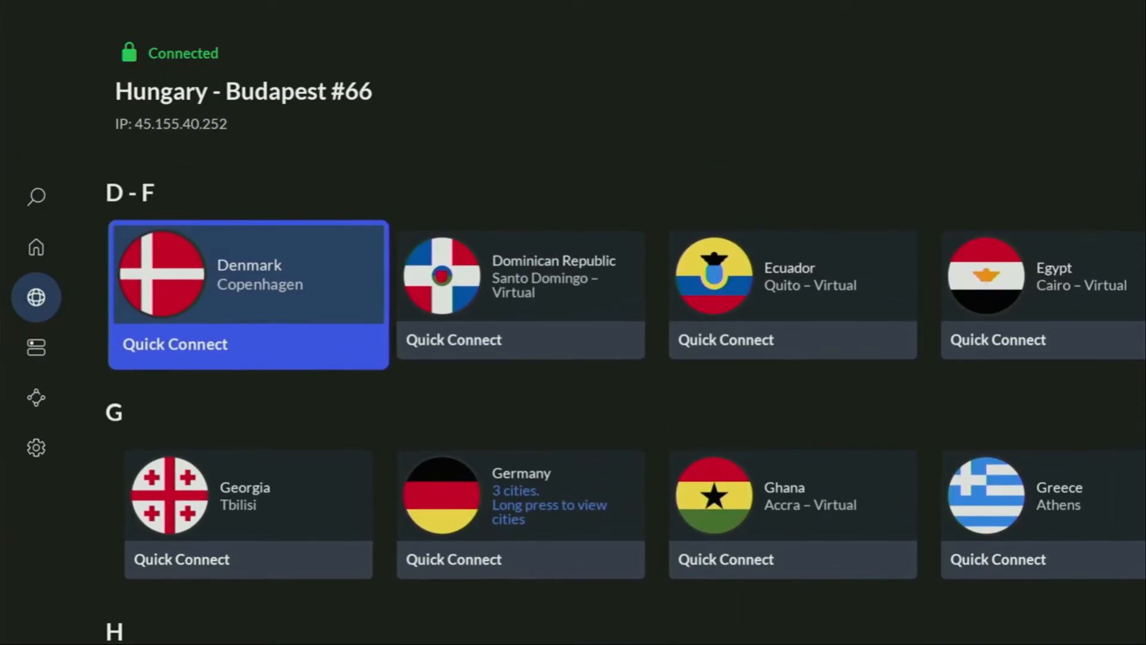
scroll("down", 3)
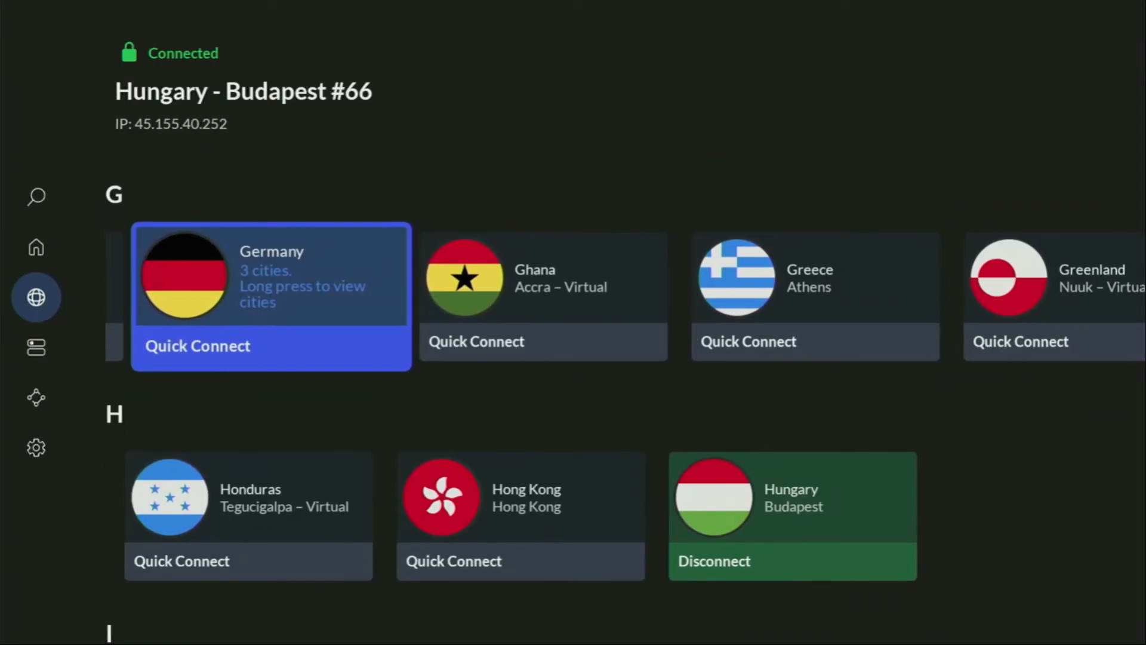
left_click(197, 347)
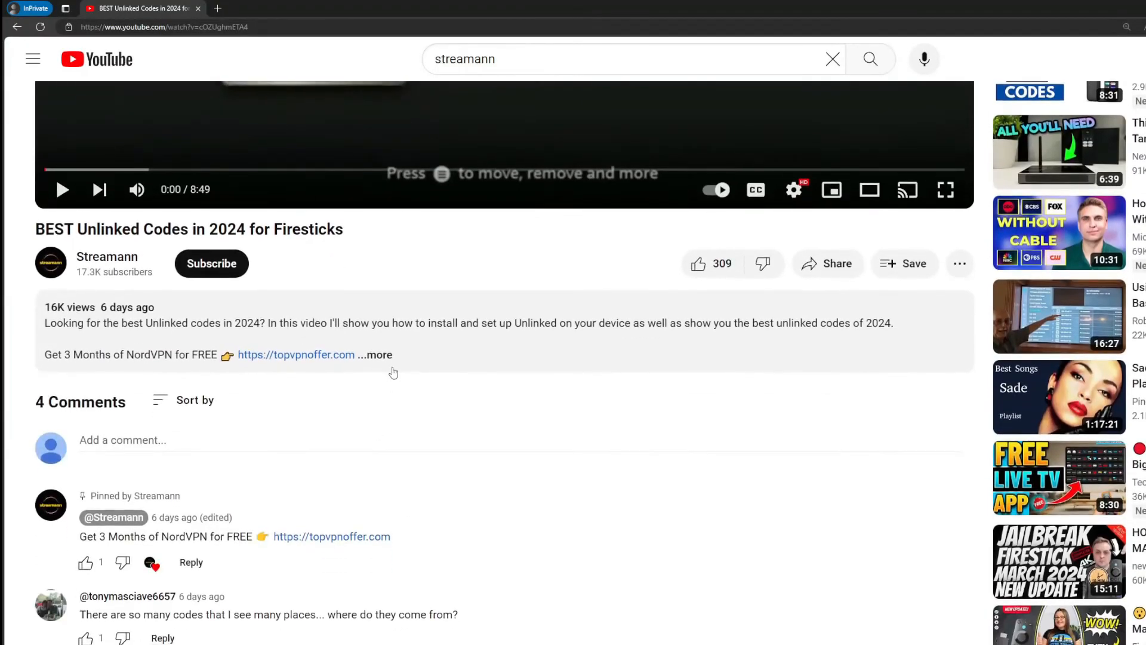
Step: Expand the YouTube description and select the topvpnoffer.com NordVPN link in the pinned comment
left_click(373, 355)
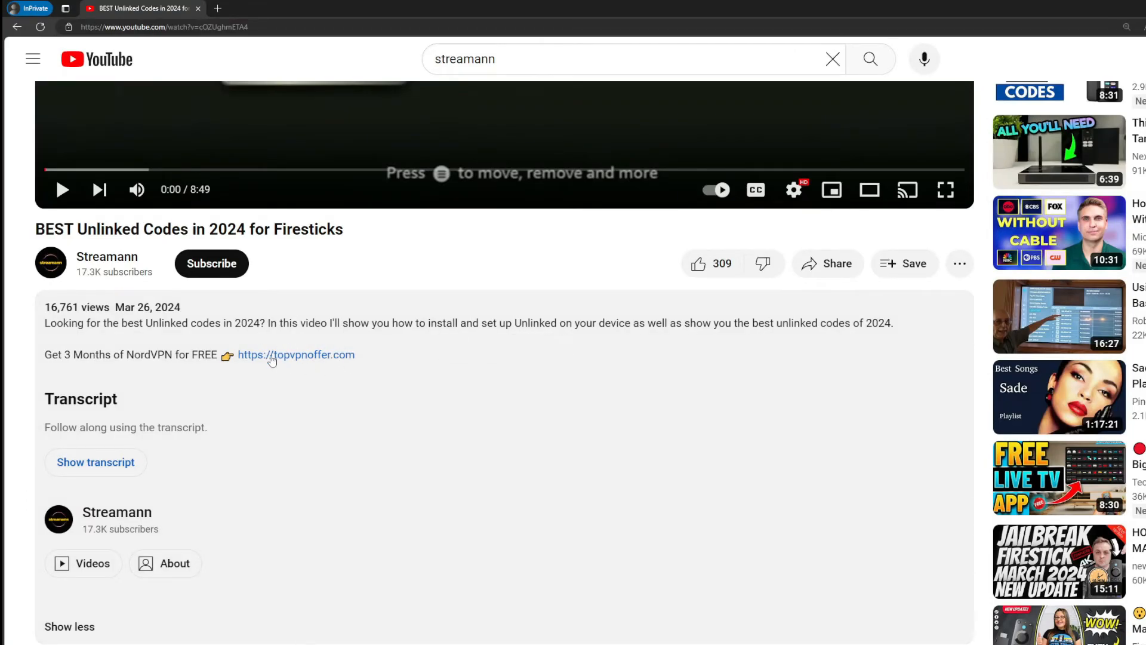
scroll("down", 3)
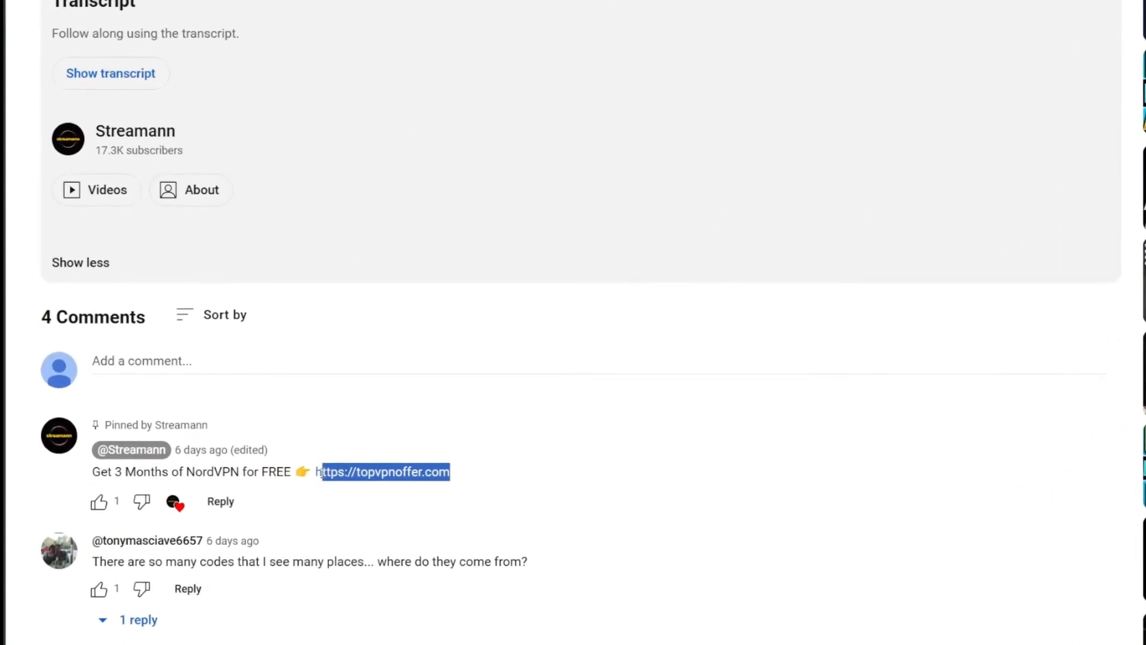
left_click(385, 471)
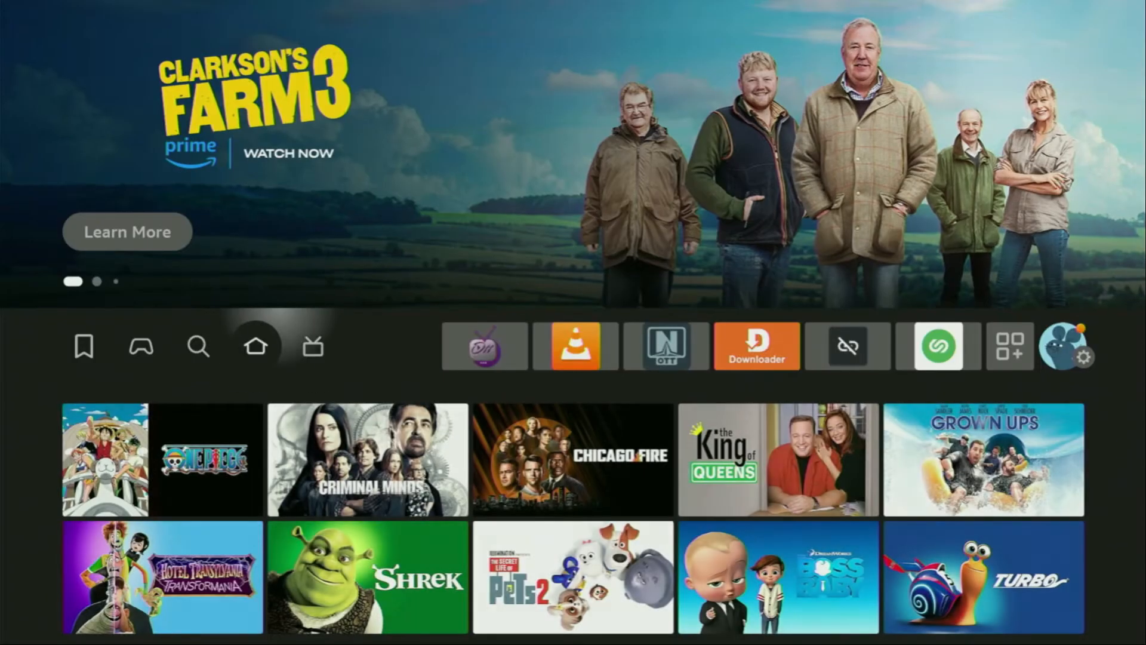
Step: Launch Downloader from the Fire TV home bar
left_click(757, 347)
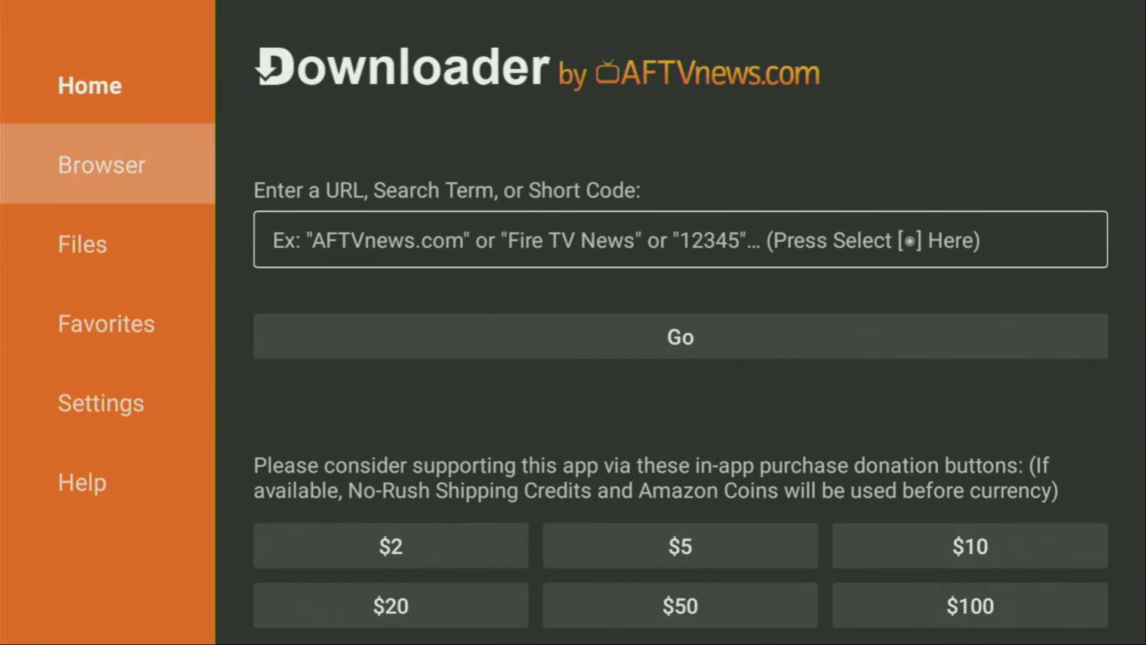
Step: Enter short code 28907 in Downloader and go to the AFTVnews redirect link
left_click(679, 239)
type("289")
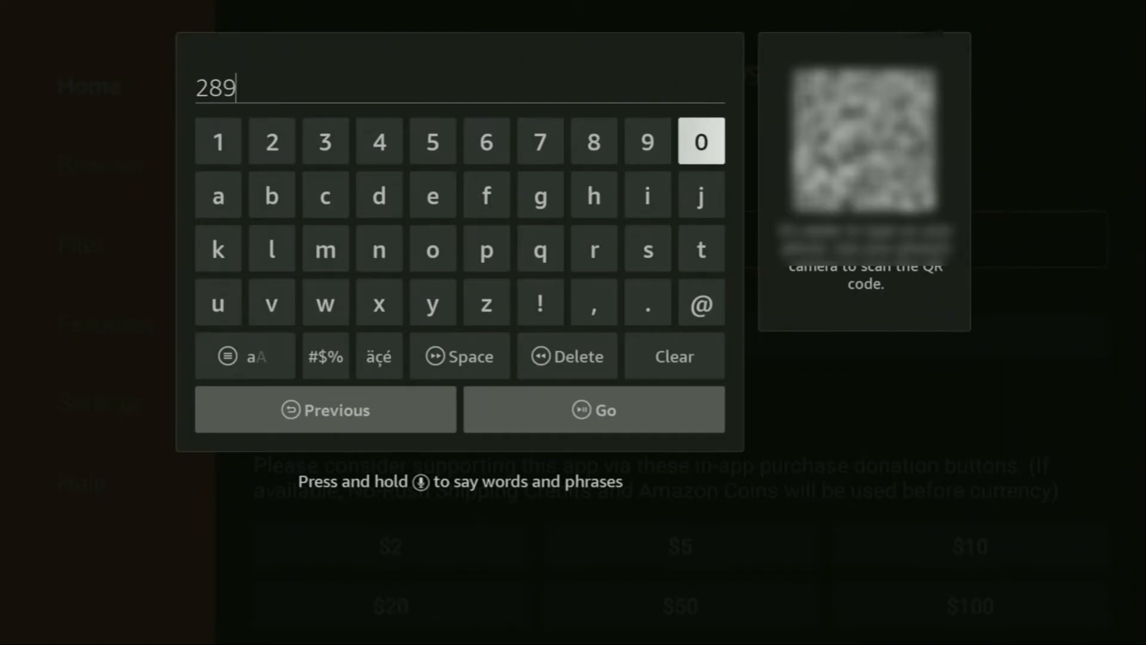
left_click(540, 141)
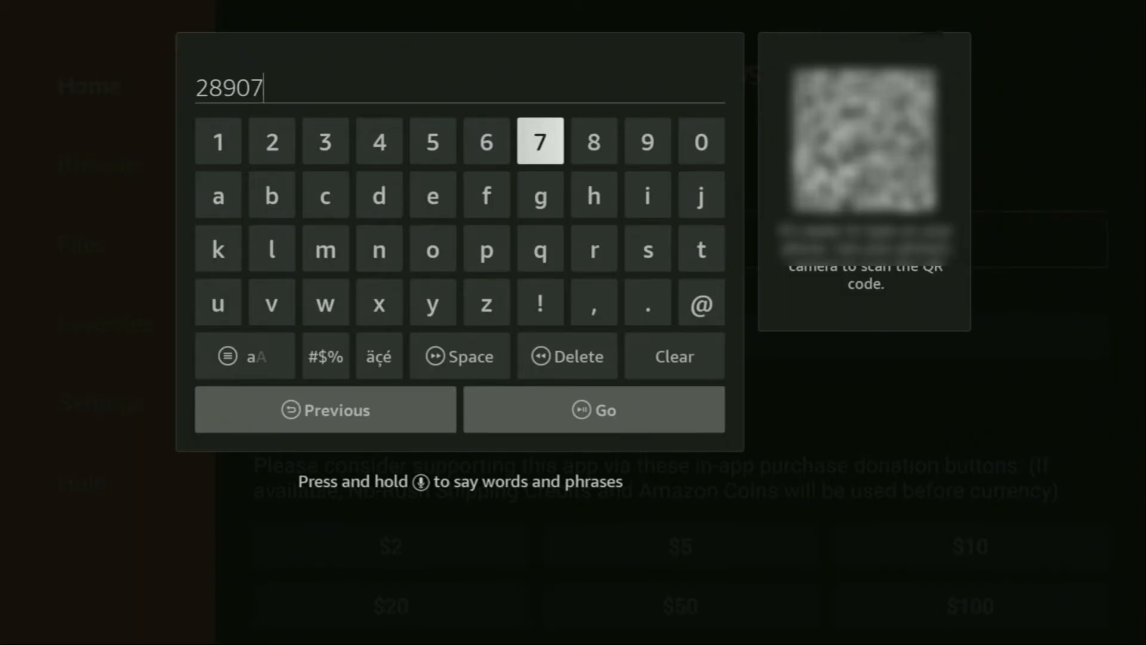
mouse_move(488, 248)
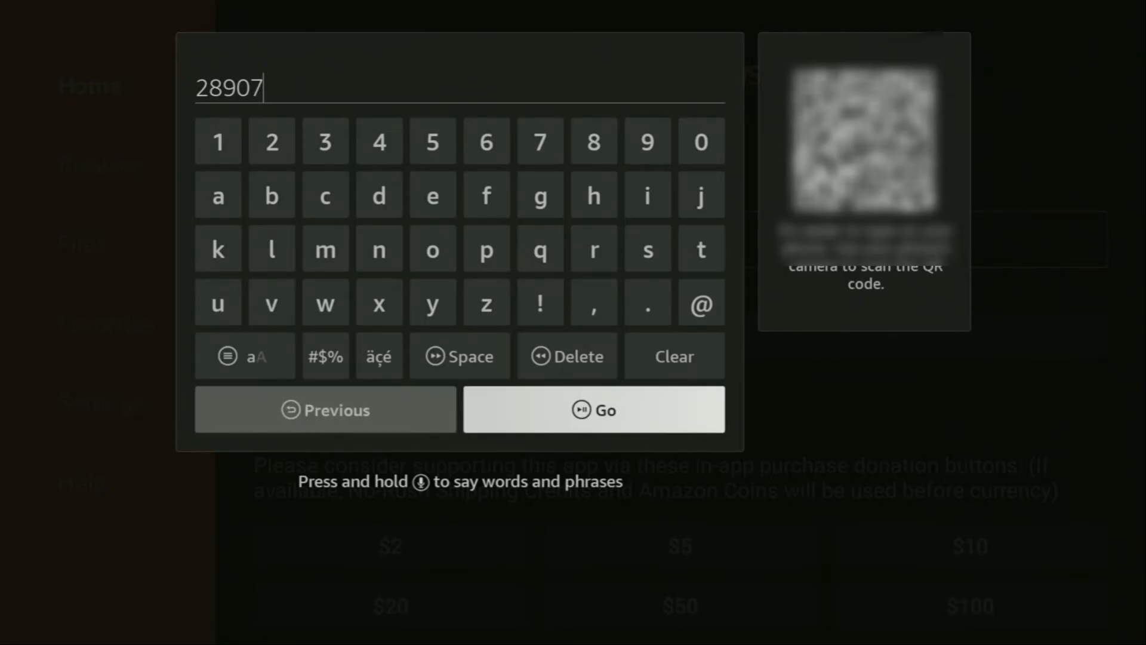
left_click(595, 410)
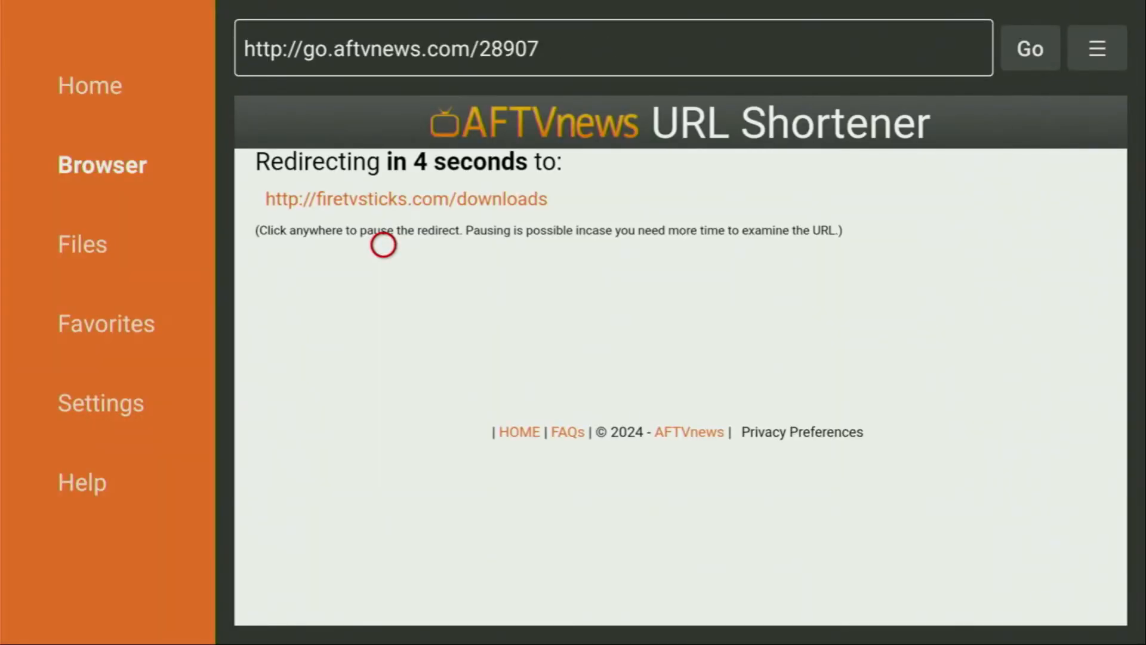
mouse_move(383, 315)
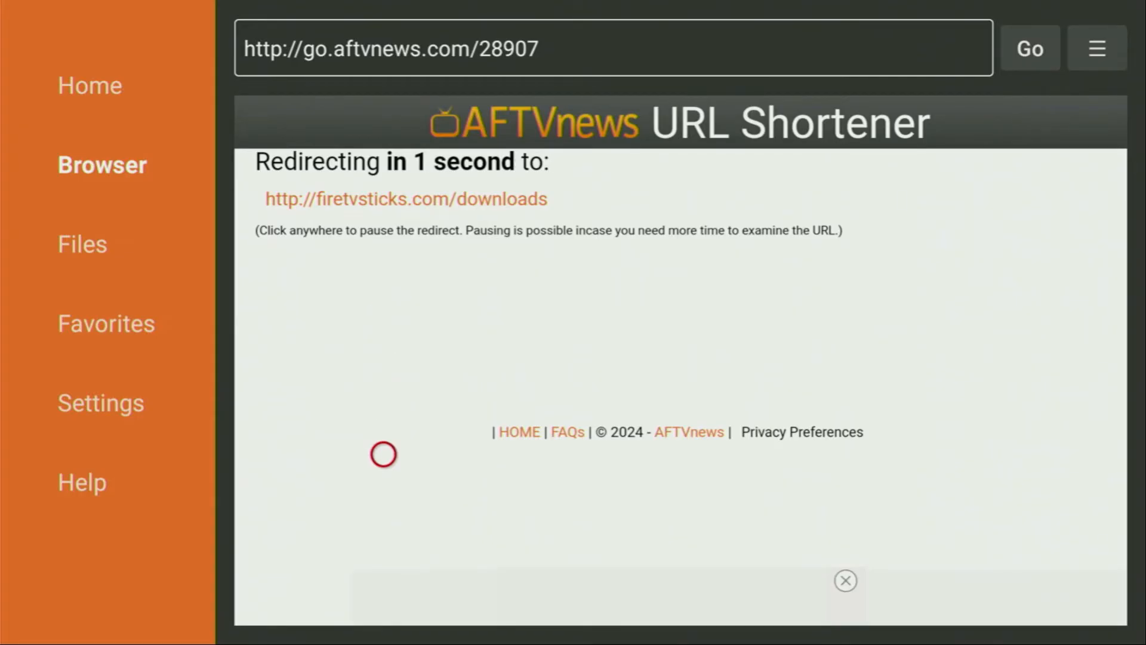
mouse_move(383, 532)
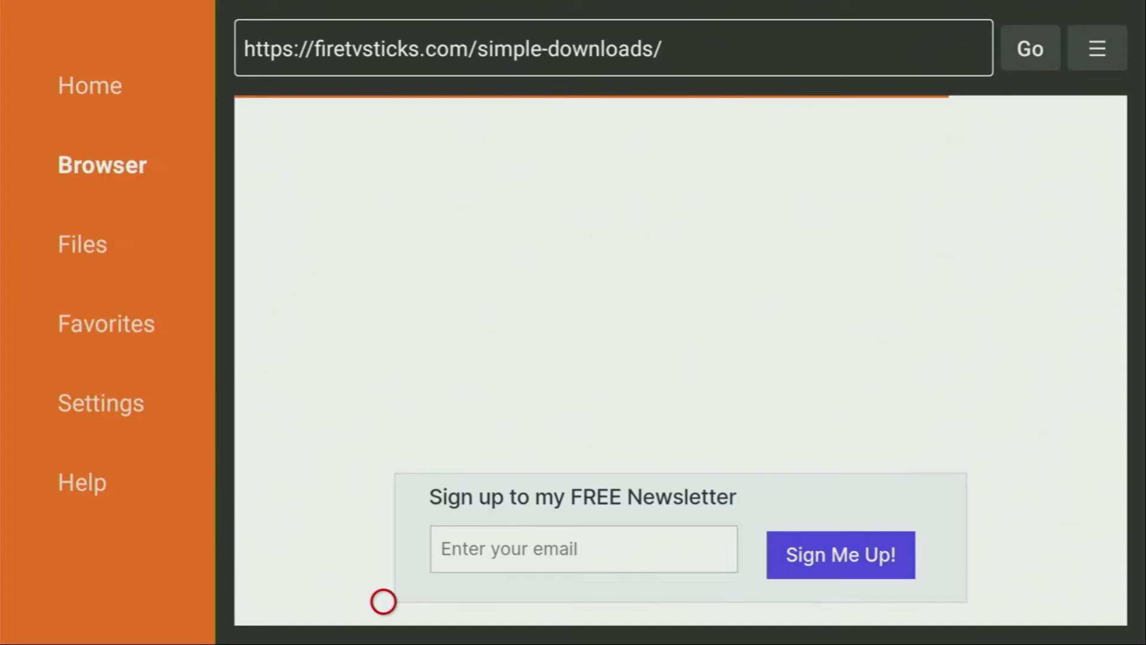
Step: Enter the Movies & TV category on the downloads page and scroll to the CloudStream entry
scroll("down", 3)
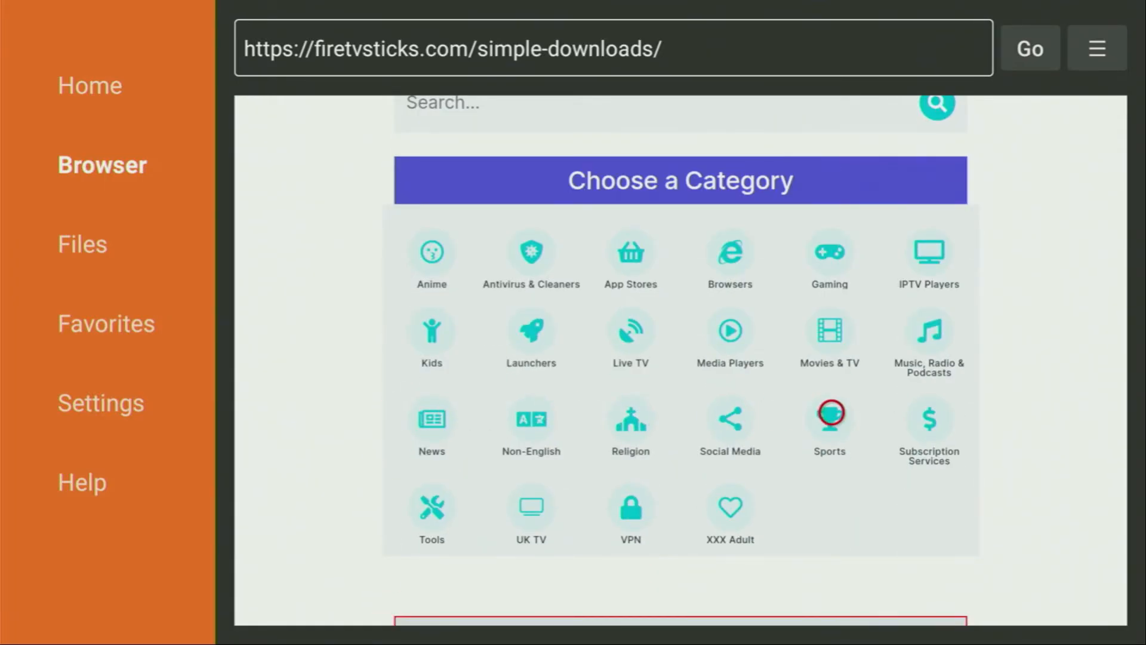
mouse_move(840, 330)
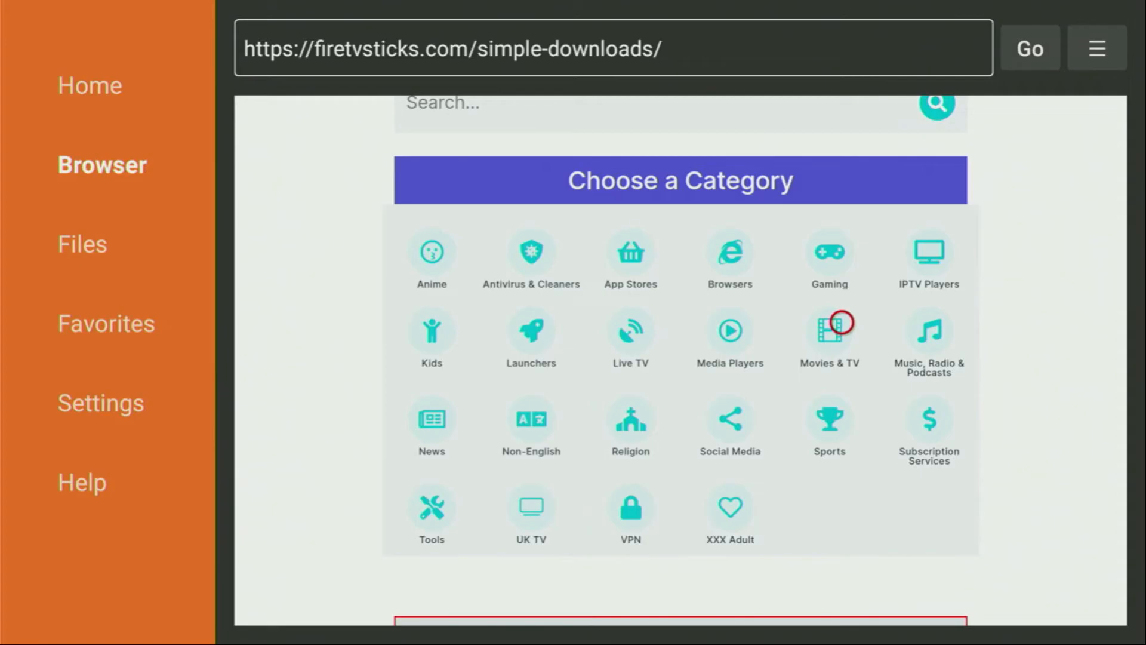
left_click(830, 332)
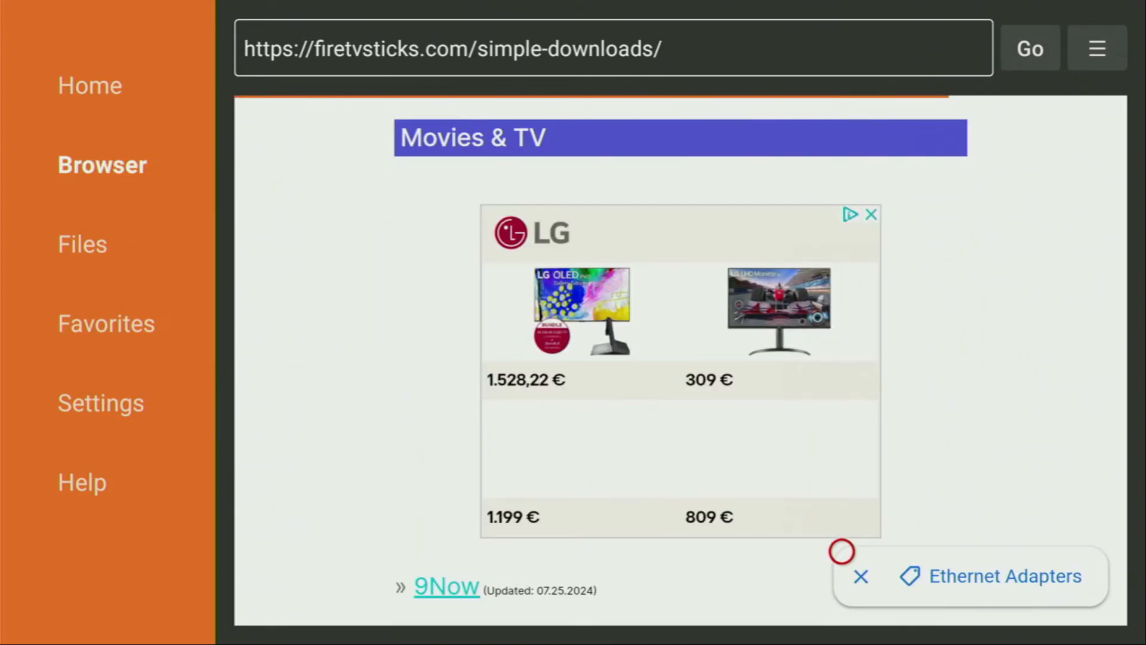
scroll("down", 3)
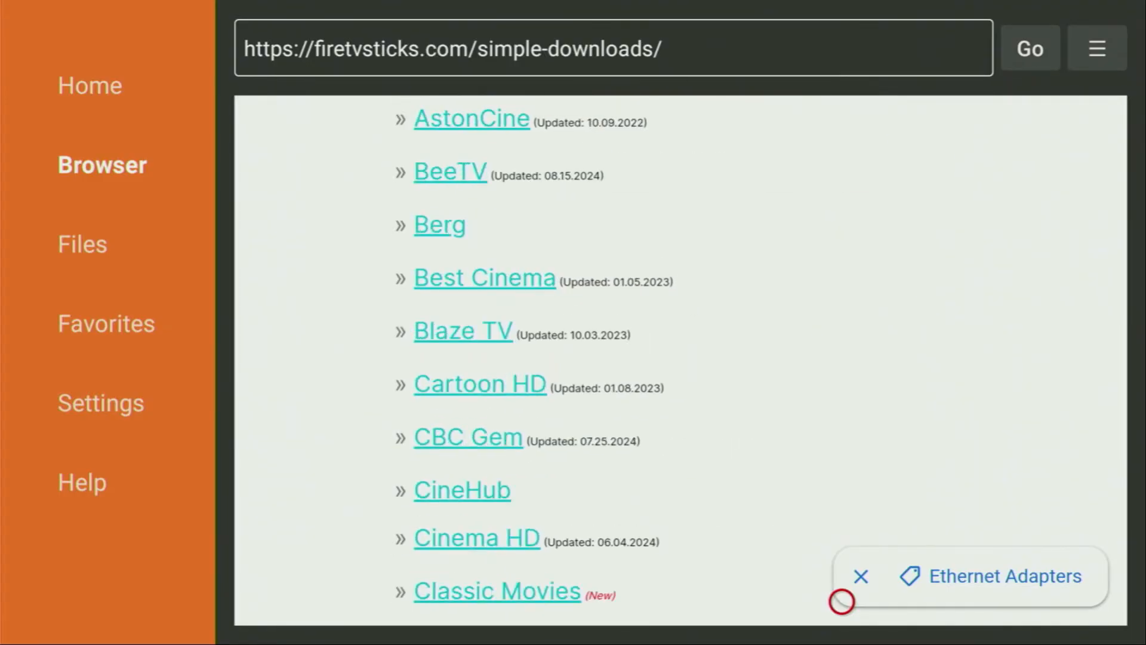
scroll("down", 3)
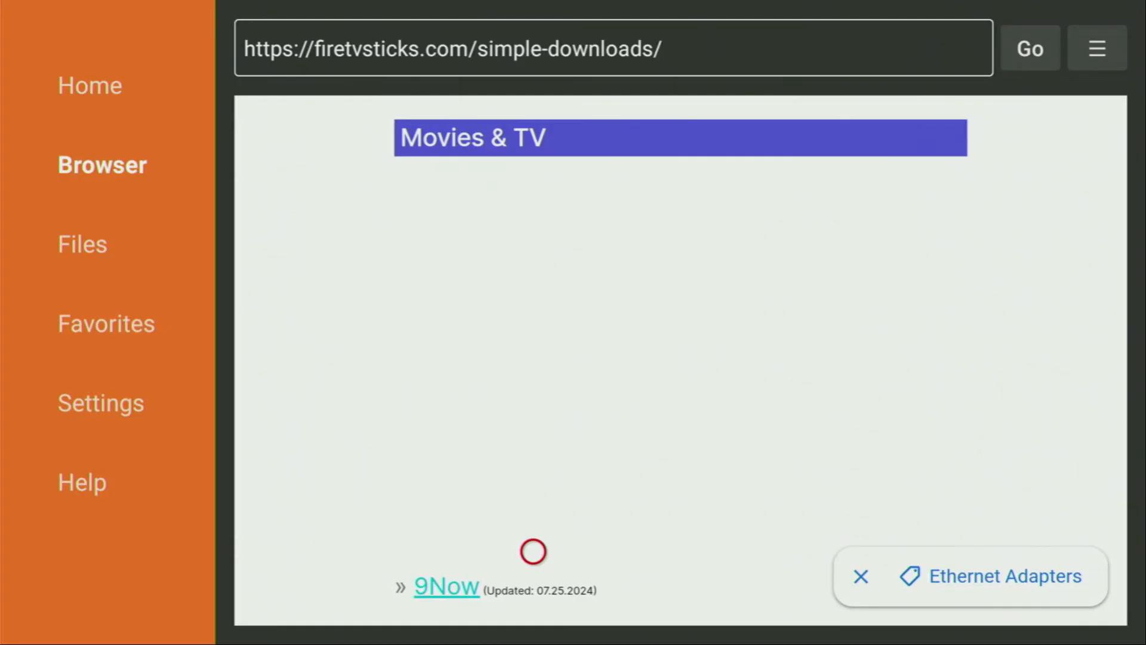
scroll("down", 3)
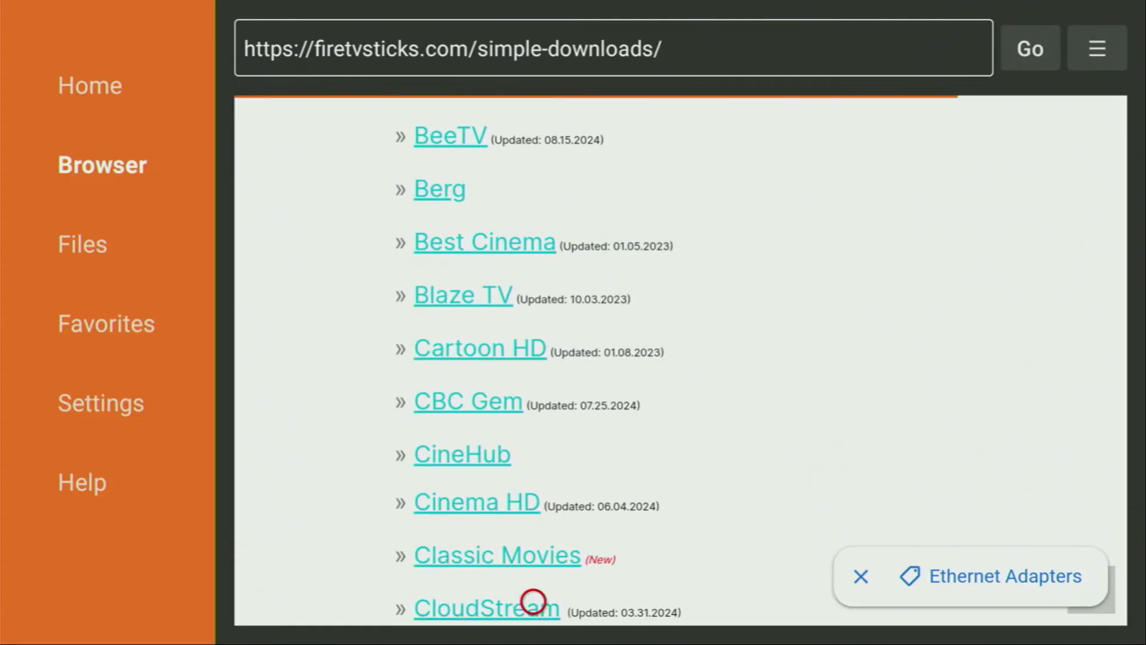
scroll("down", 3)
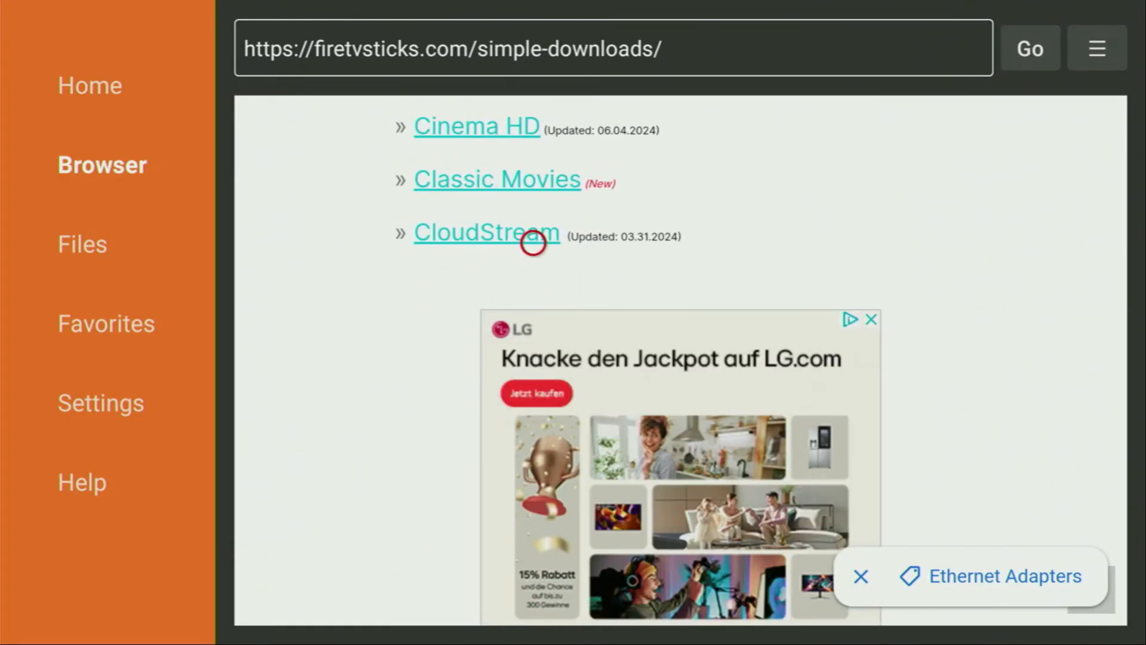
scroll("down", 3)
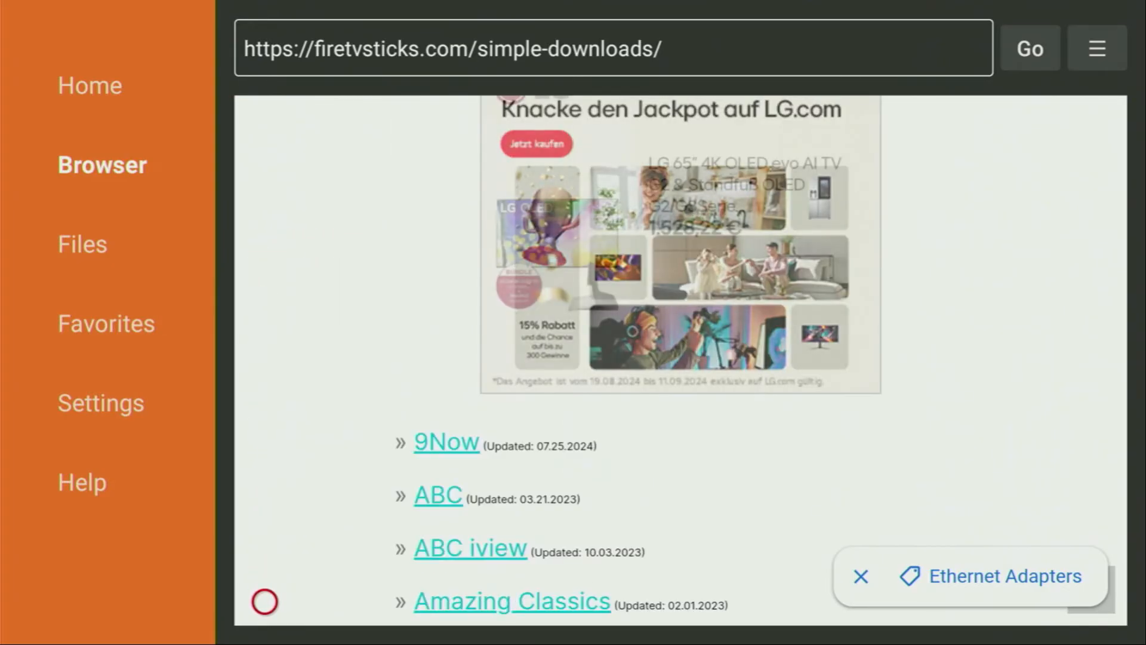
scroll("down", 3)
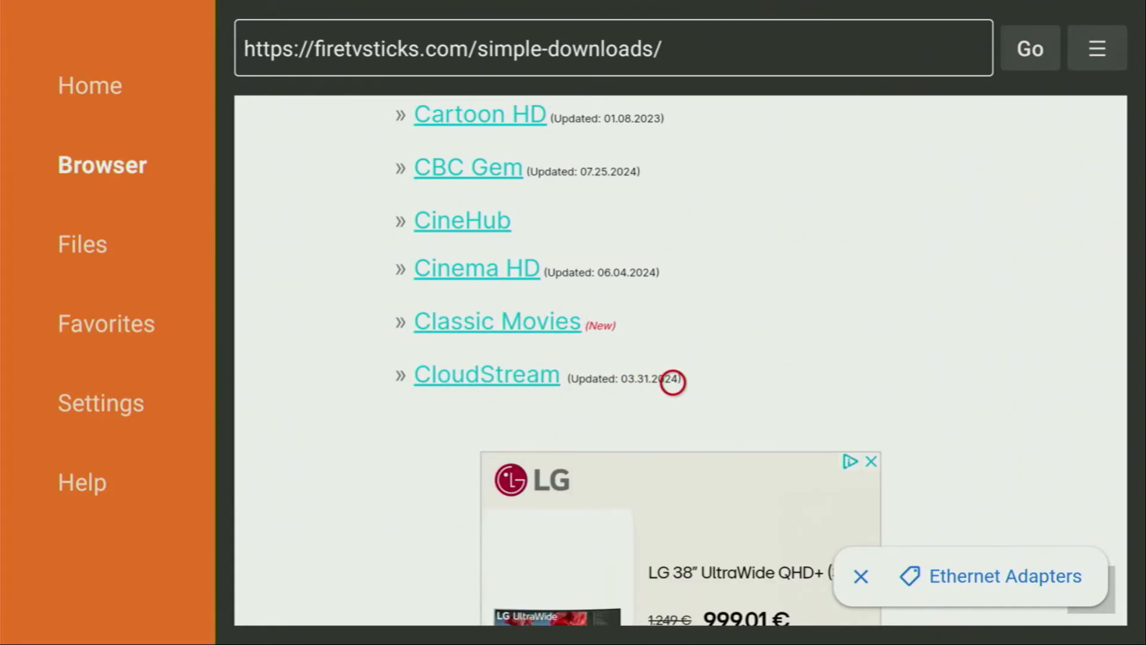
mouse_move(484, 383)
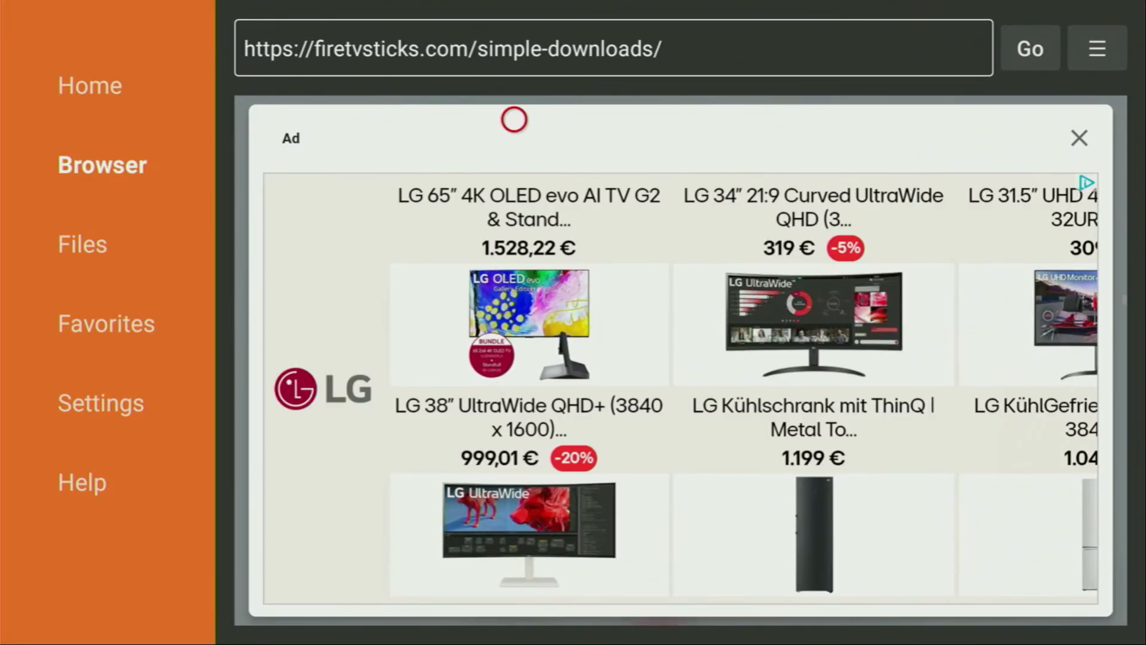
mouse_move(865, 120)
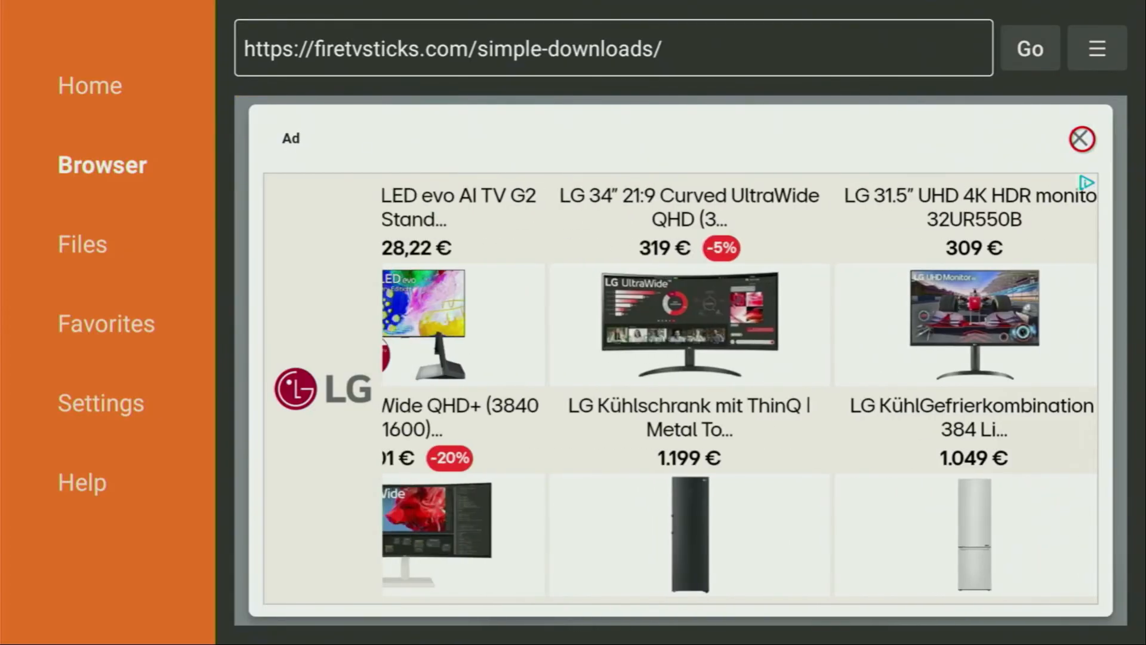
Step: Close the full-screen LG ad covering the CloudStream download page
left_click(1033, 50)
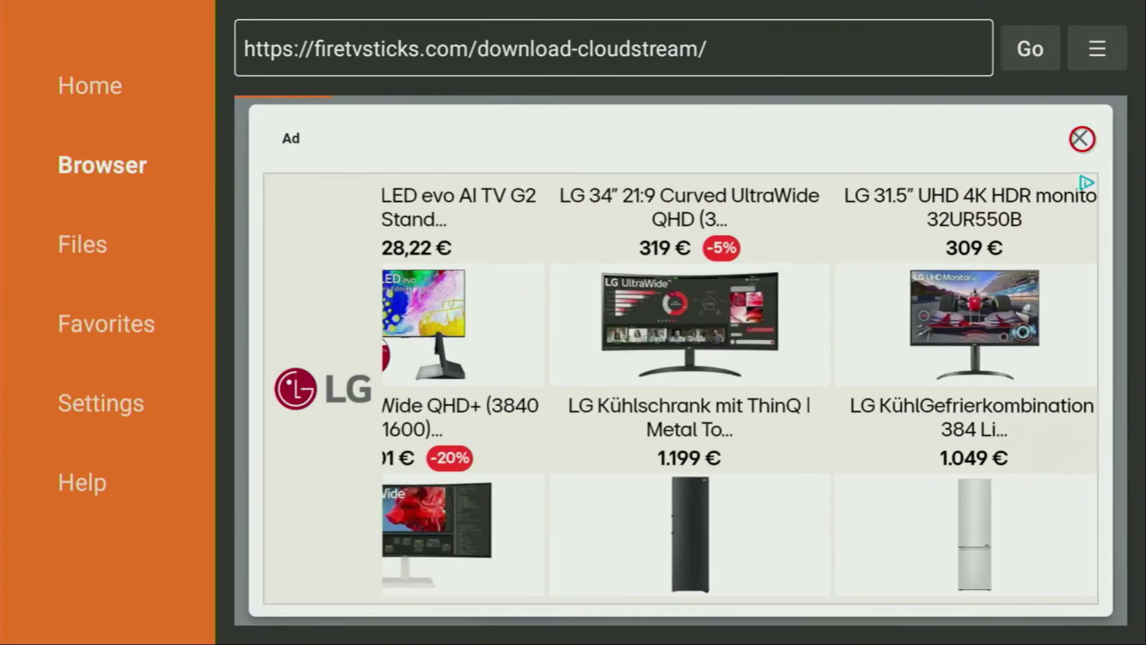
Step: Clear the ad and download CloudStream_v4.3.2.apk from its download page
left_click(1079, 139)
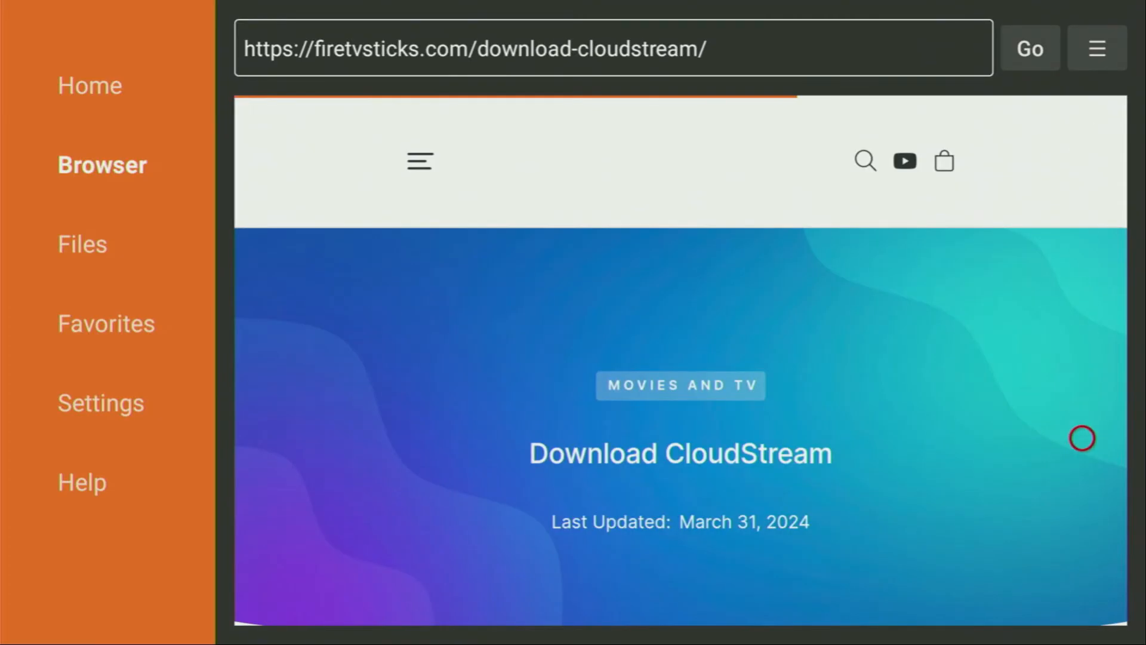
scroll("down", 3)
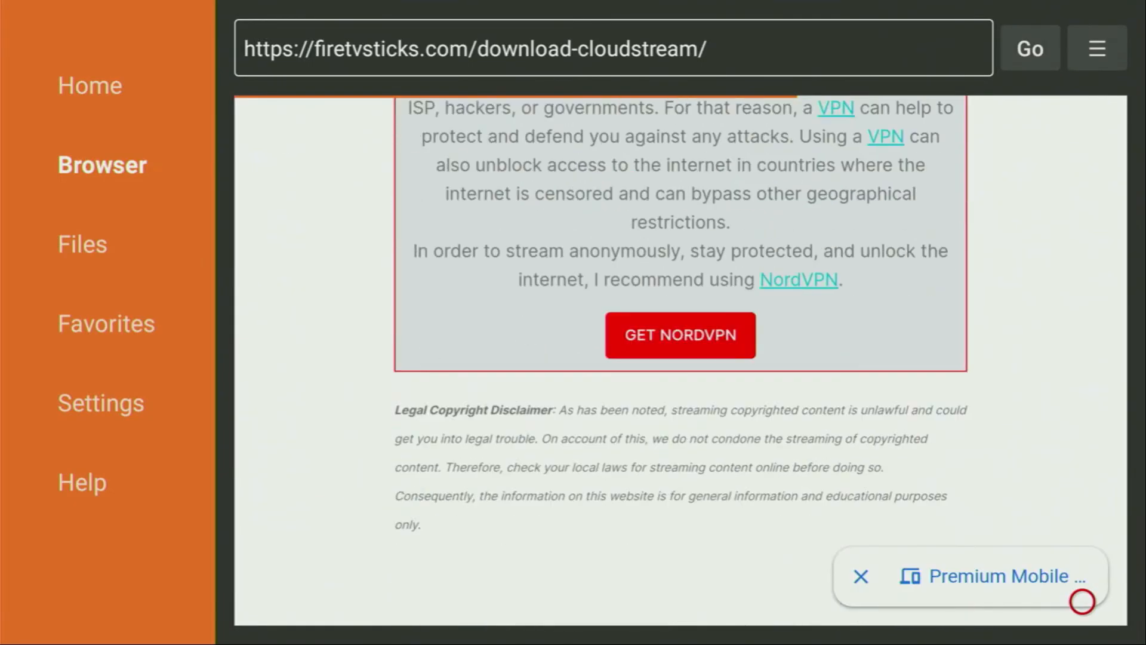
scroll("down", 3)
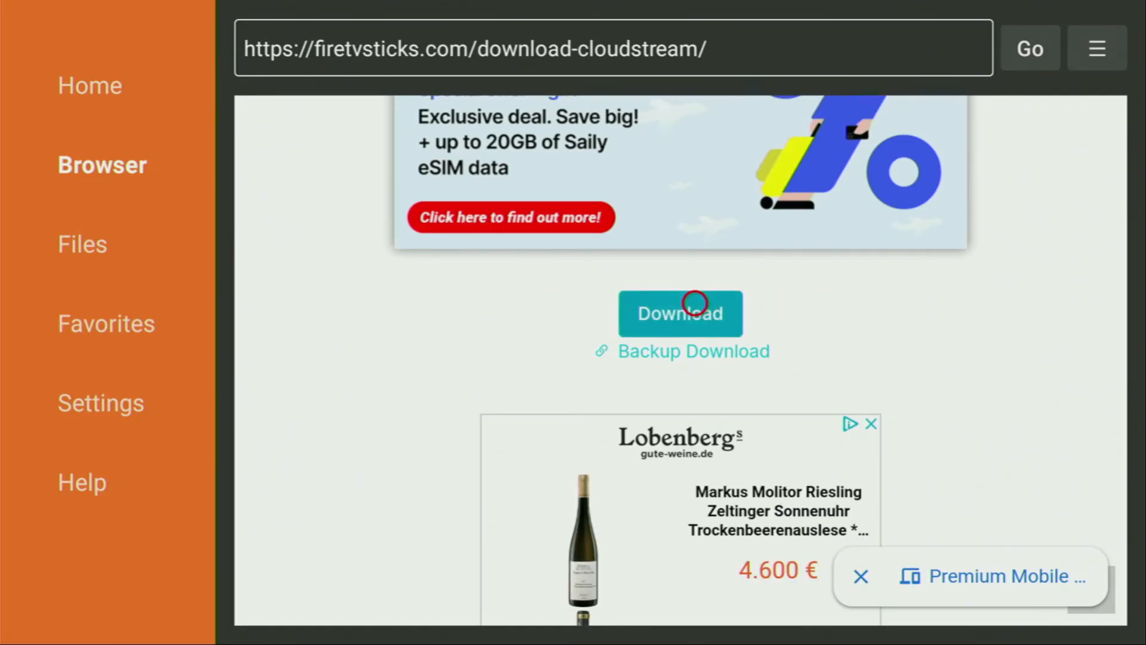
left_click(681, 313)
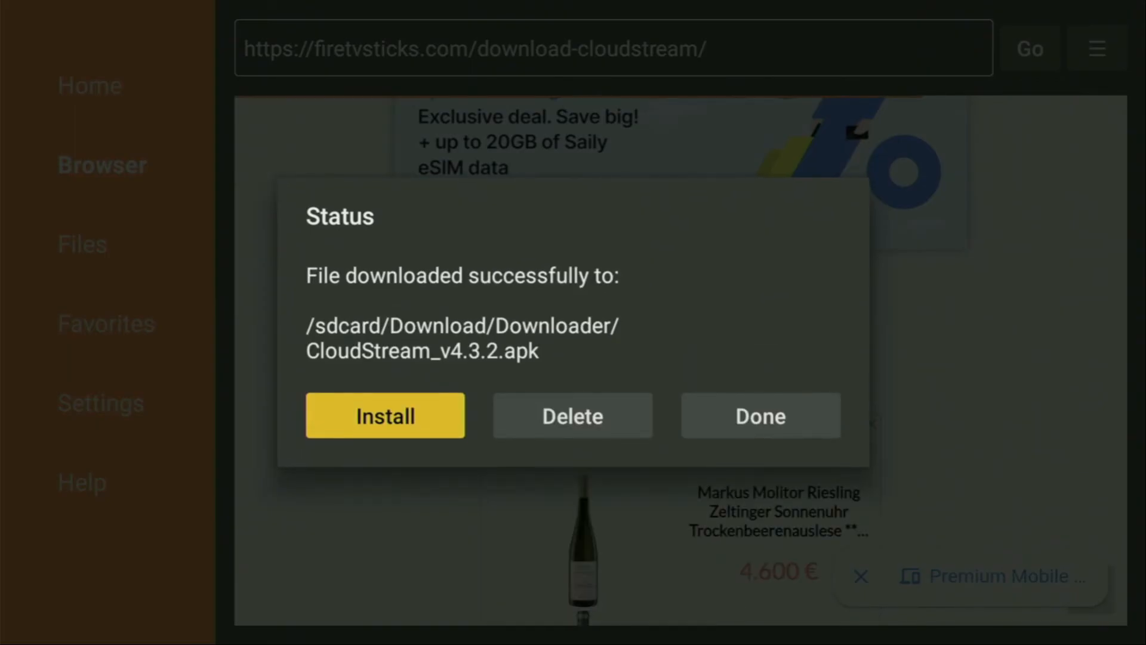
Step: Install CloudStream from the Status dialog, then delete the downloaded APK
left_click(384, 416)
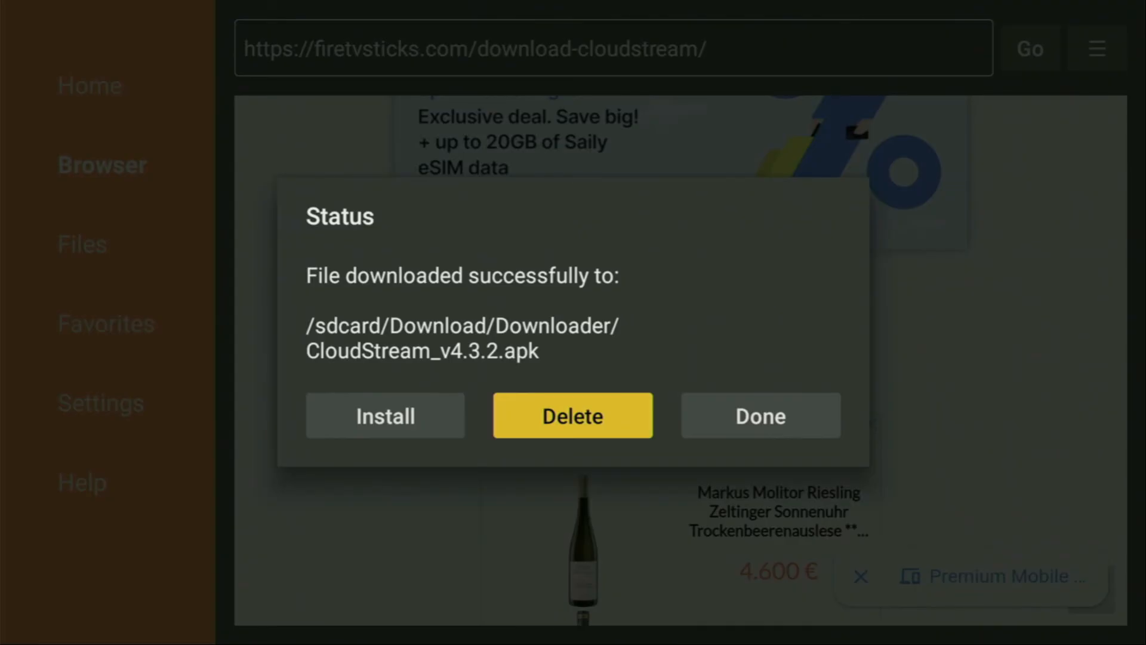
left_click(760, 416)
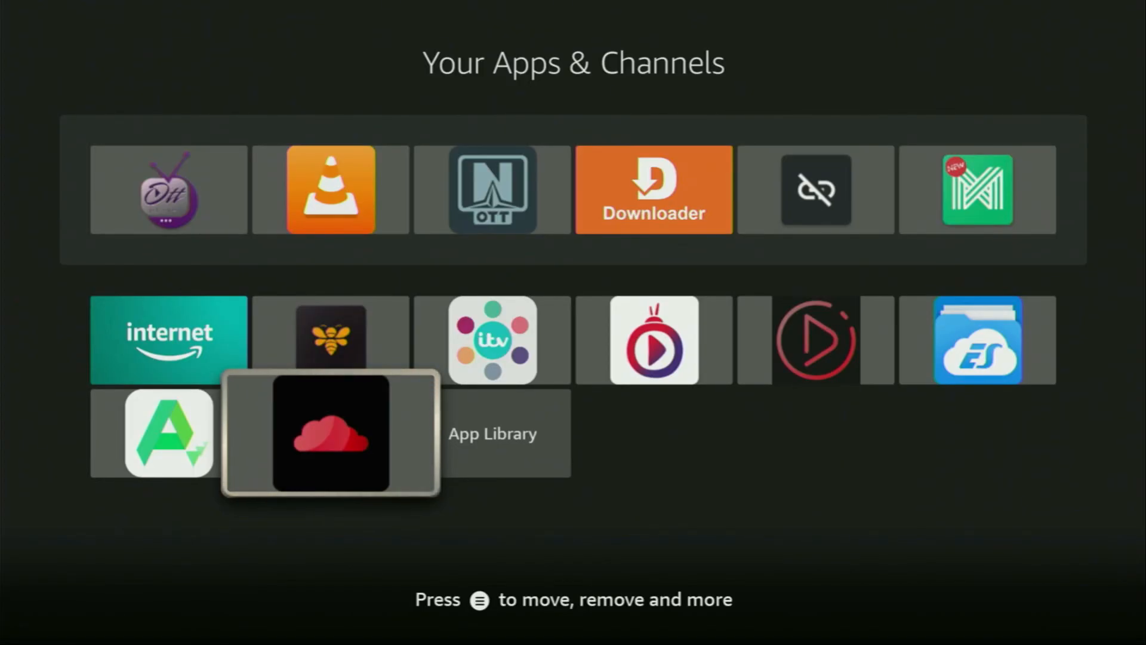
Step: Show the Move / Move to front options for the CloudStream tile
key("Menu")
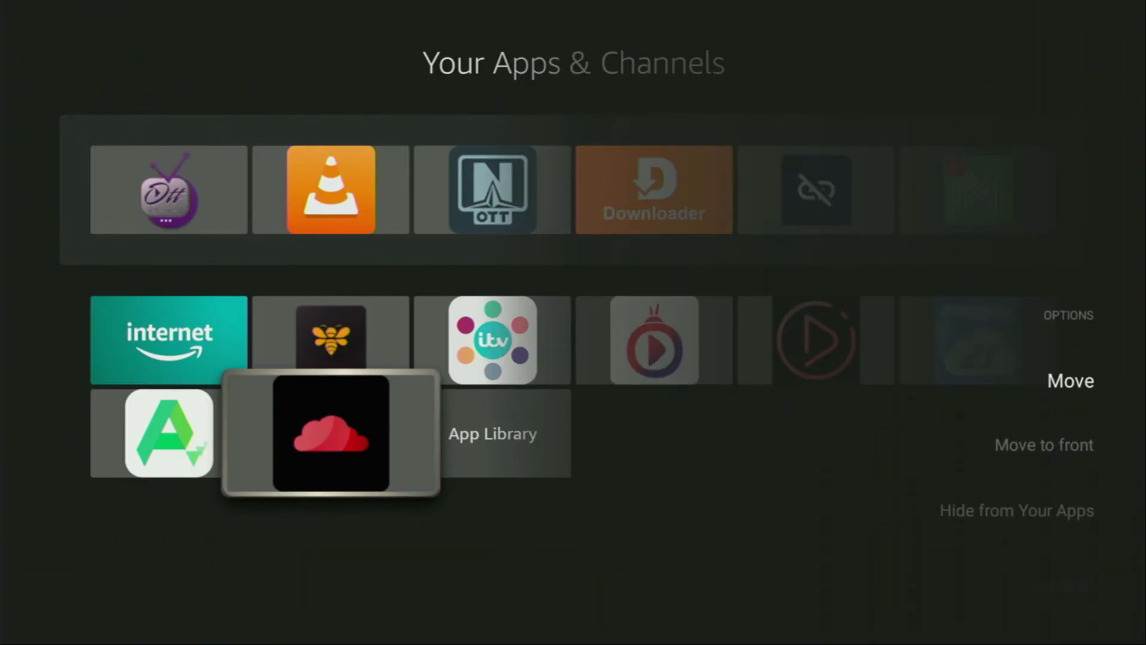